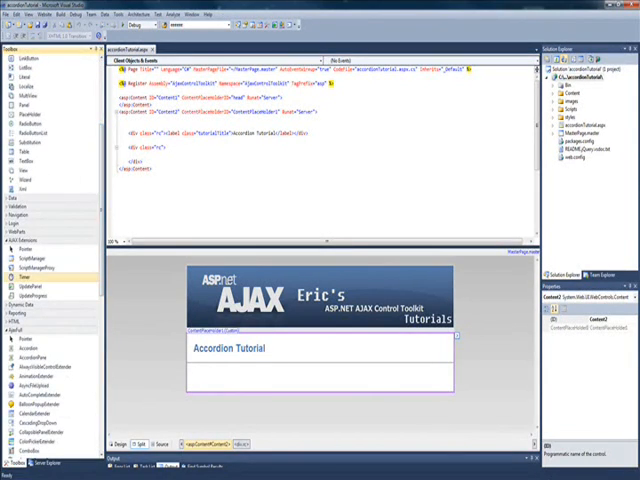
# Drag the jQuery scripts and Content/themes/base CSS files into the MasterPage.master head
pyautogui.scroll(-3)
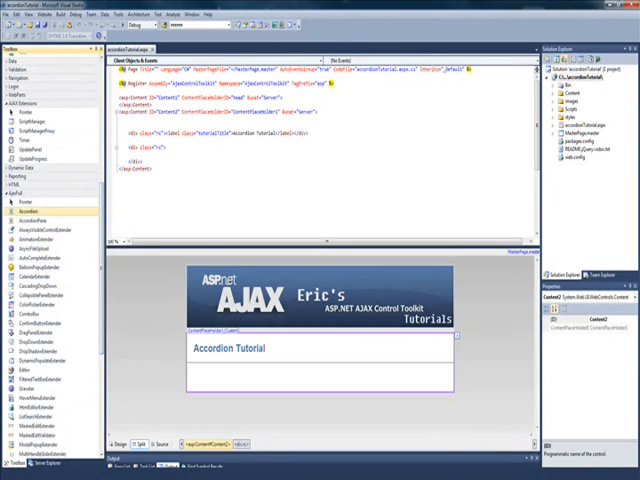
pyautogui.click(38, 217)
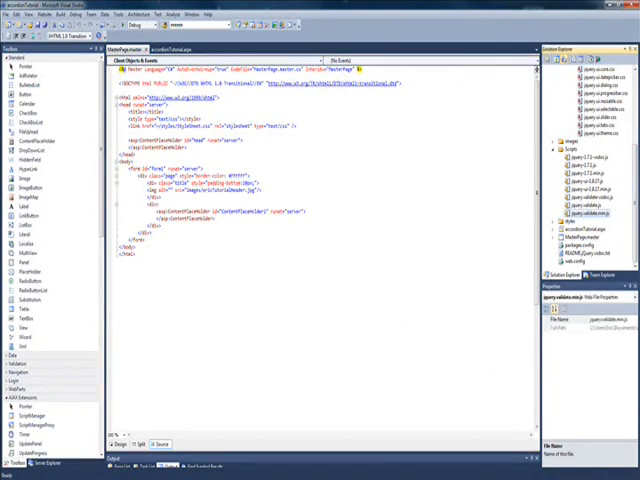
pyautogui.click(585, 170)
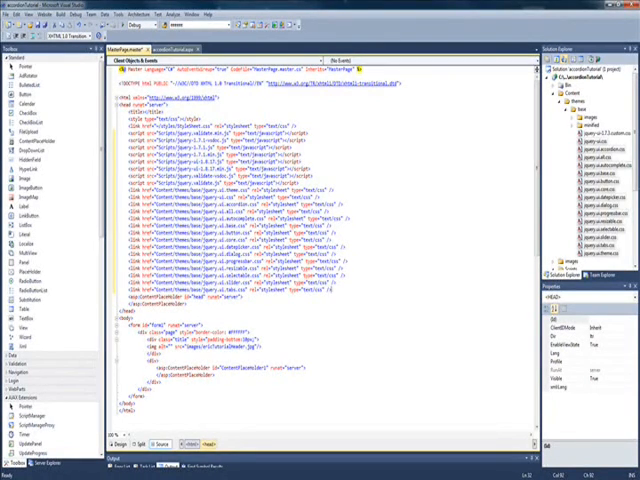
# Place an AJAX Extensions ScriptManager in Content2 of accordionTutorial.aspx, before the title
pyautogui.click(170, 49)
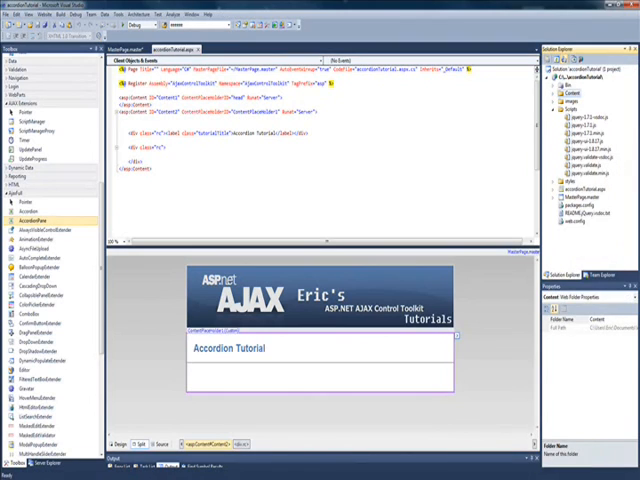
pyautogui.click(557, 112)
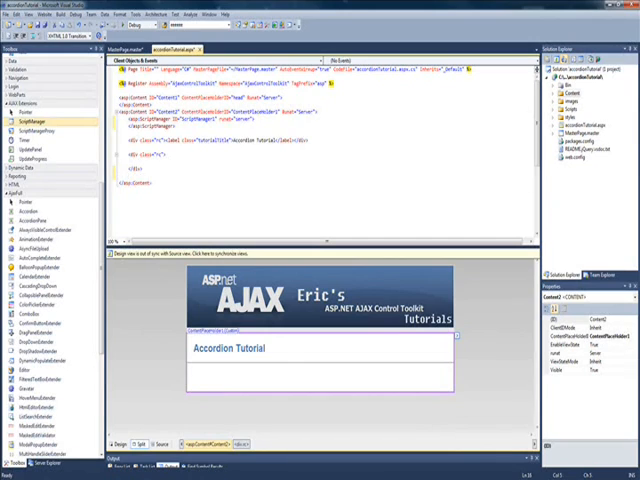
pyautogui.click(30, 211)
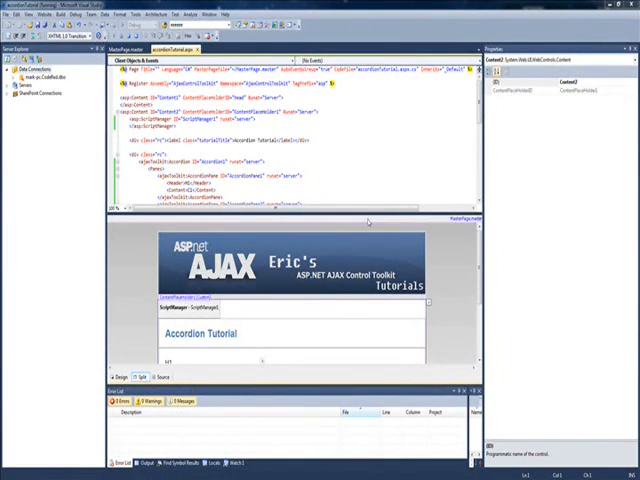
pyautogui.moveTo(298, 187)
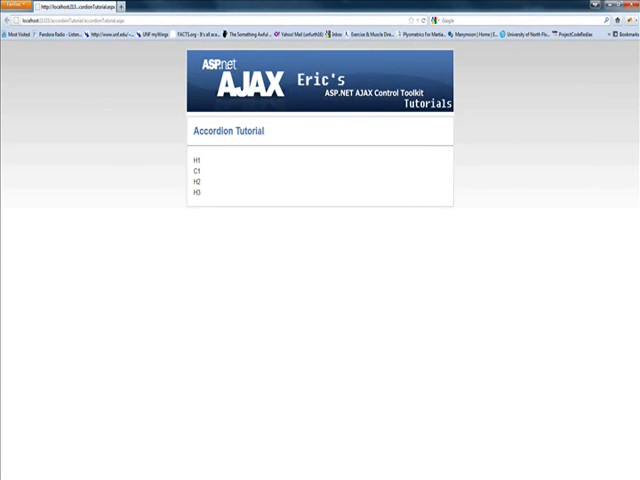
# Run the site with F5 to view headings H1, H2, H3 and content C1
pyautogui.click(200, 171)
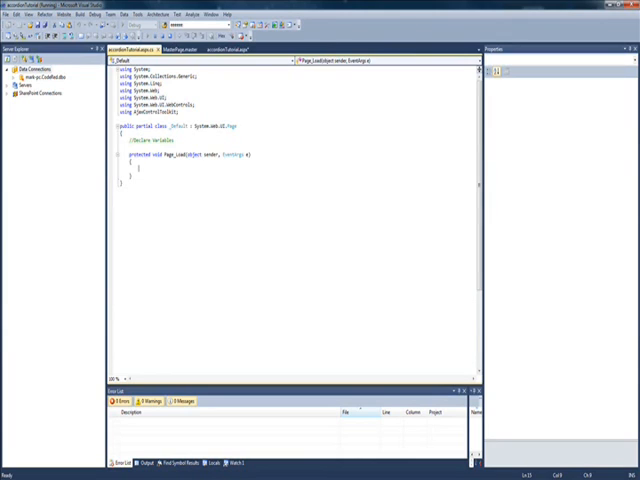
# Type the declarations Label lbl1; TextBox tbx1; Button btn1; in Page_Load
pyautogui.write('Label lbl1;')
pyautogui.write('AccordionPane')
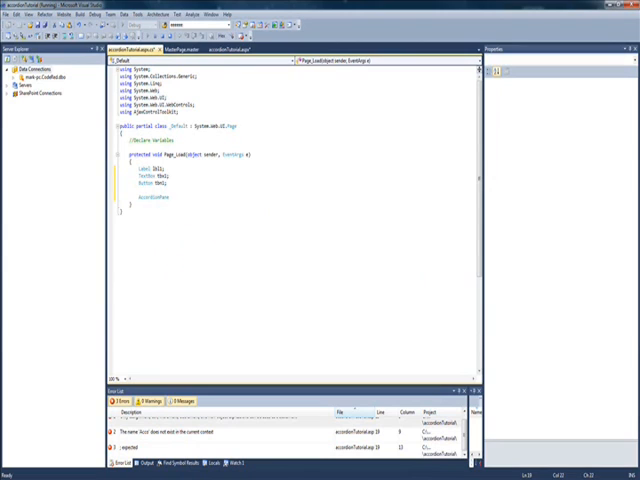
# Declare AccordionPane pn and start a for loop setting lbl1.Text to hello
pyautogui.doubleClick(152, 197)
pyautogui.write('AjaxControlToolkit')
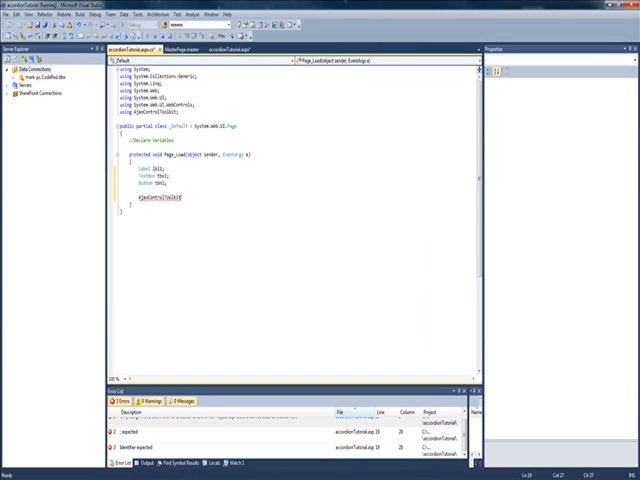
pyautogui.write('AccordionPane')
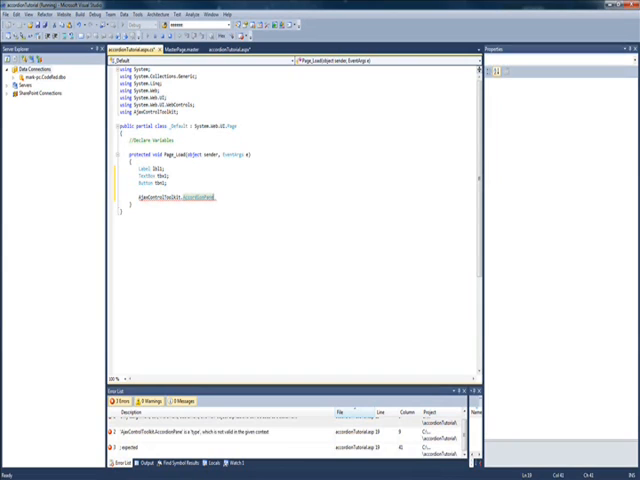
pyautogui.write('pd;')
pyautogui.write('lbl1.Text = "')
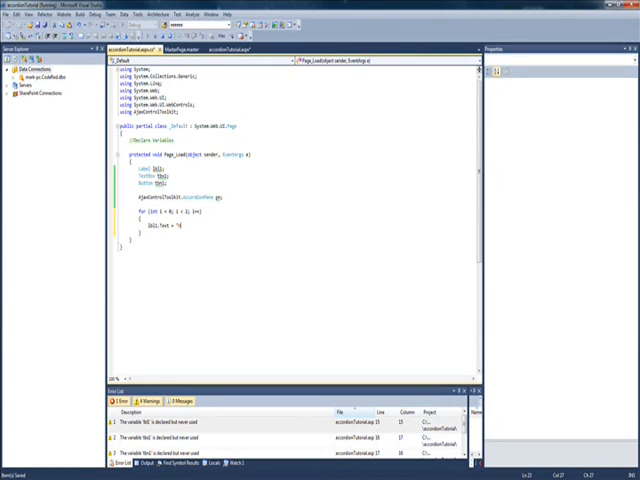
pyautogui.write('hello" + i;')
pyautogui.write('btn1.Text =')
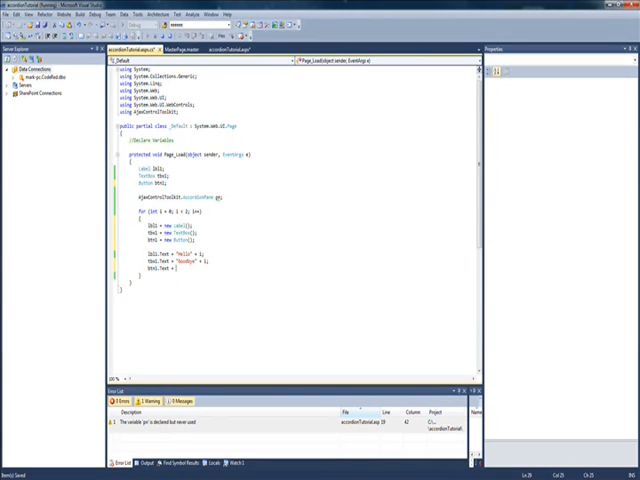
# Instantiate Label, TextBox, Button in the loop with texts "Hello"+i, "Goodbye"+i, "Click"+i
pyautogui.write('Click";')
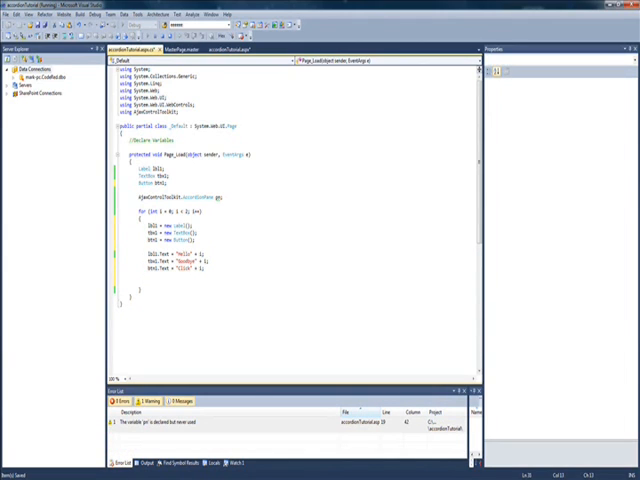
# Create pn = new AccordionPane(), adding lbl1 to HeaderContainer and tbl1 to ContentContainer
pyautogui.write('pn = new AccordionPane();')
pyautogui.write('pn.ContentContainer.Controls.Add()')
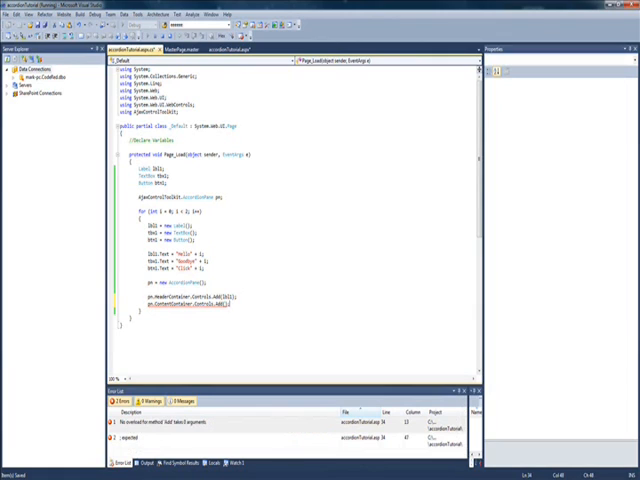
pyautogui.click(115, 401)
pyautogui.write('pn.ID = "pn"+i.ToString();')
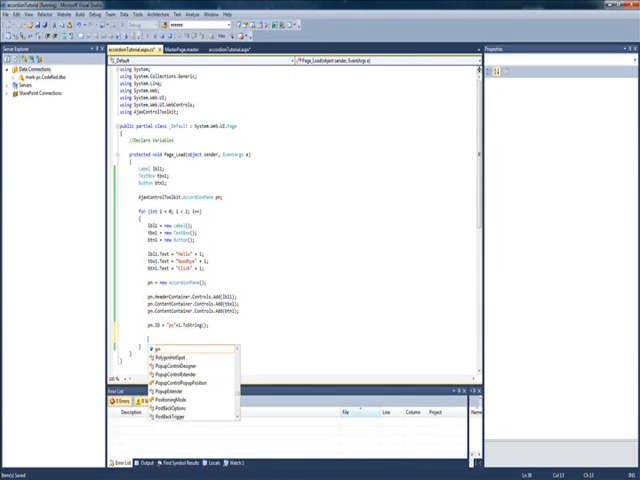
# Add btn1 to pn.ContentContainer and set pn.ID = "pn" + i.ToString()
pyautogui.click(175, 398)
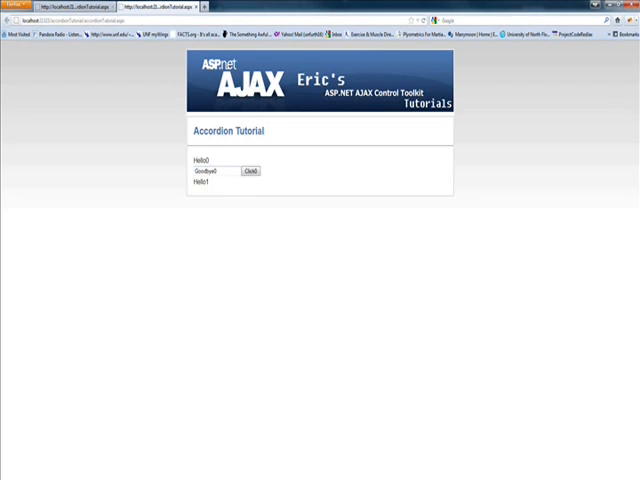
# Post back localhost accordionTutorial.aspx using the generated Click0 button
pyautogui.click(250, 170)
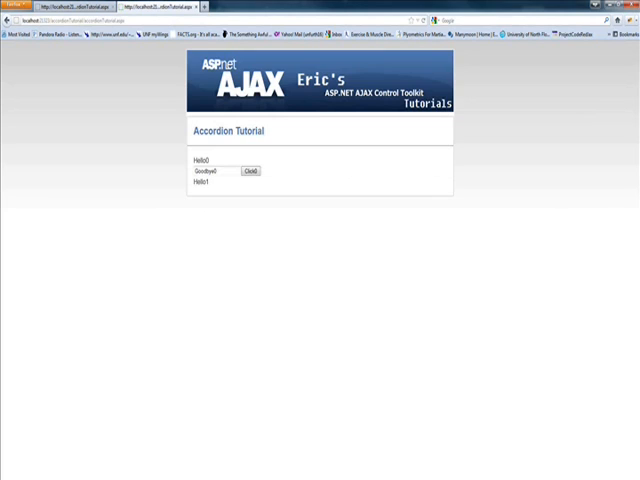
pyautogui.click(250, 170)
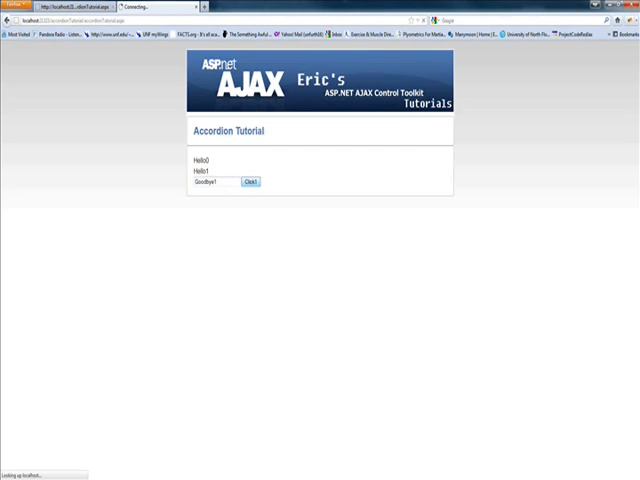
pyautogui.click(250, 181)
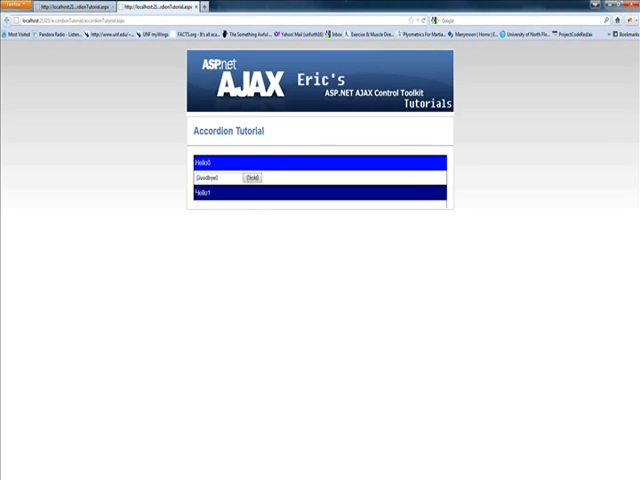
# Expand the Hello1 pane, collapsing Hello0 to reveal Goodbye1 and Click1
pyautogui.click(320, 192)
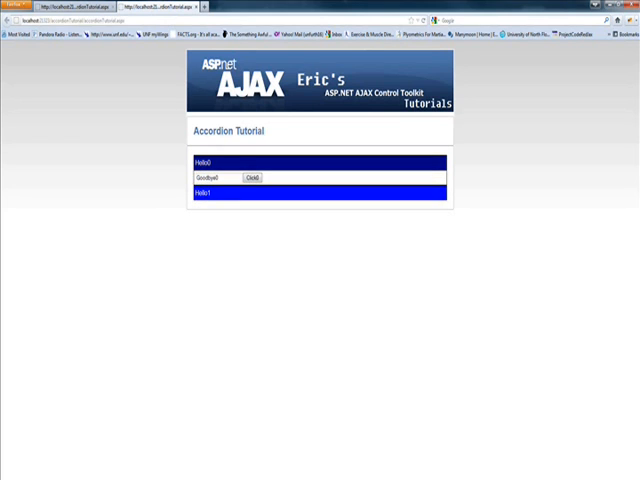
pyautogui.click(317, 193)
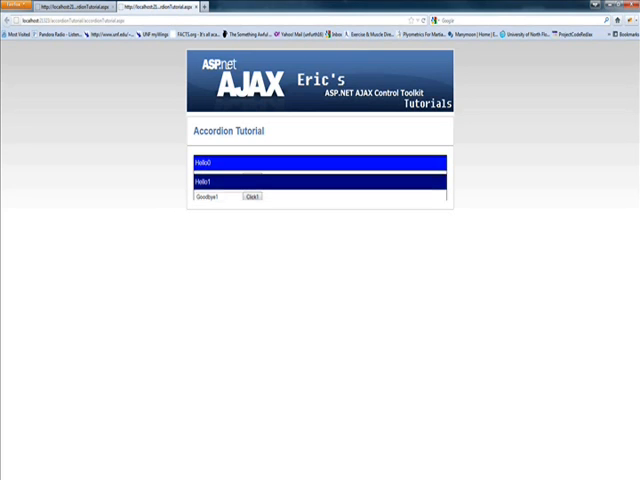
pyautogui.click(315, 162)
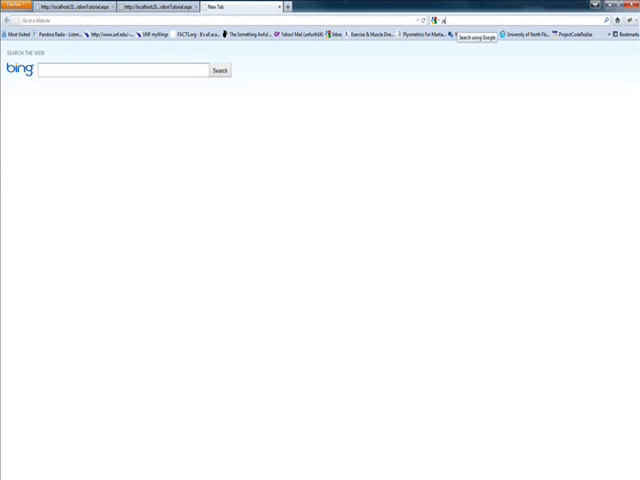
# Search the web for 'jquery ui' to reach the ThemeRoller page
pyautogui.write('jquery')
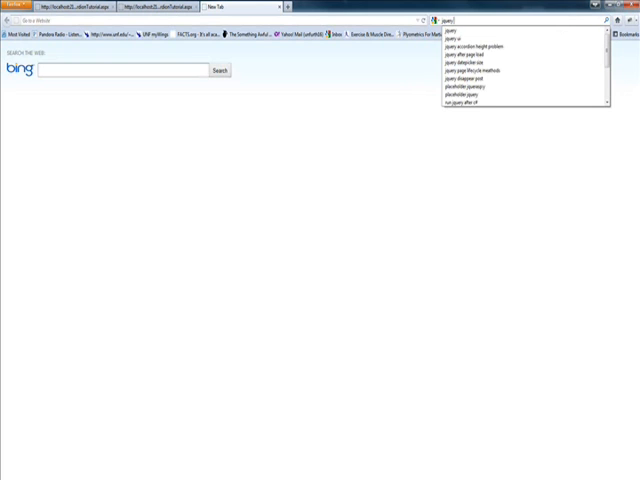
pyautogui.click(450, 45)
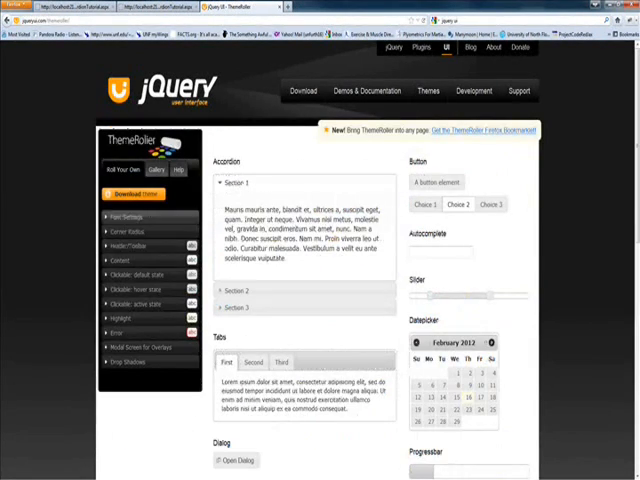
# Show the ThemeRoller Gallery of prebuilt themes and scroll through the widget previews
pyautogui.click(158, 169)
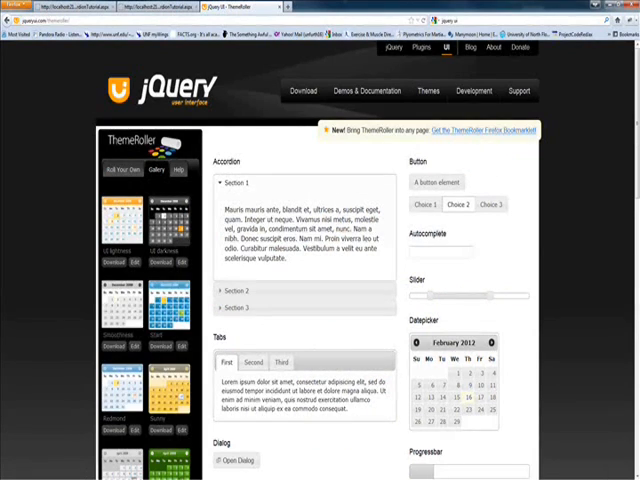
pyautogui.scroll(-3)
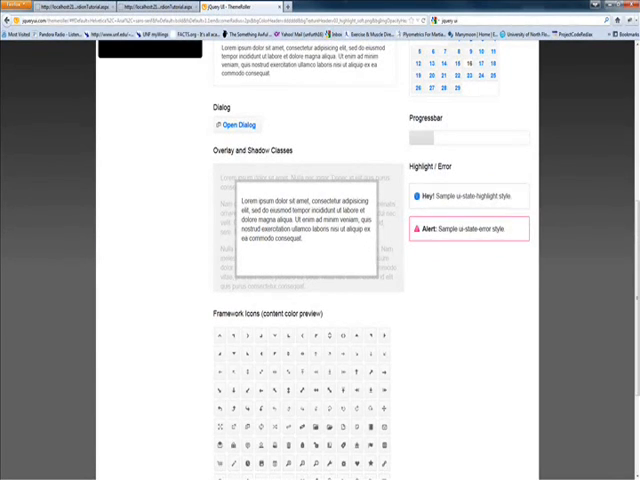
pyautogui.scroll(3)
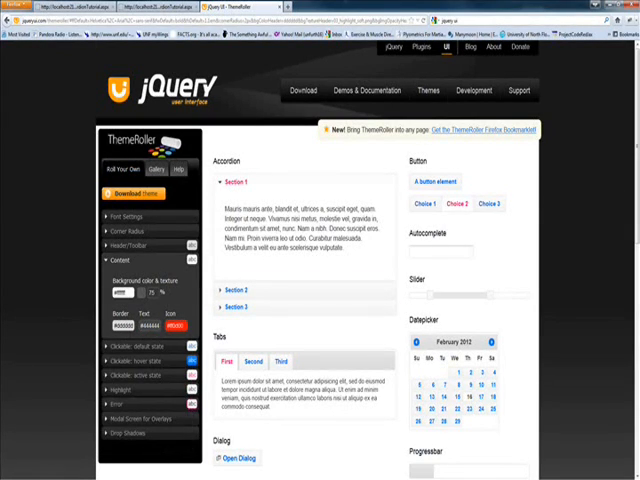
# Scroll through the previewed widgets while reviewing the Header/Toolbar and Content colour settings
pyautogui.scroll(-3)
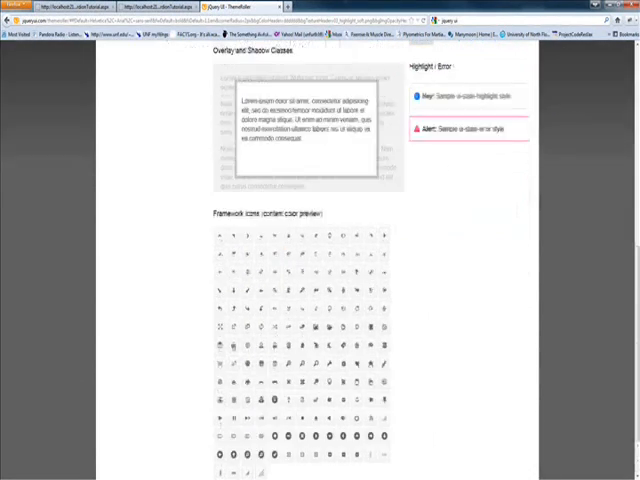
pyautogui.scroll(3)
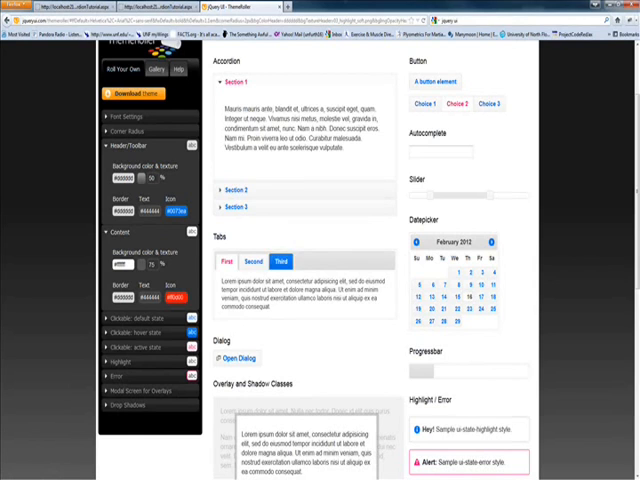
pyautogui.scroll(3)
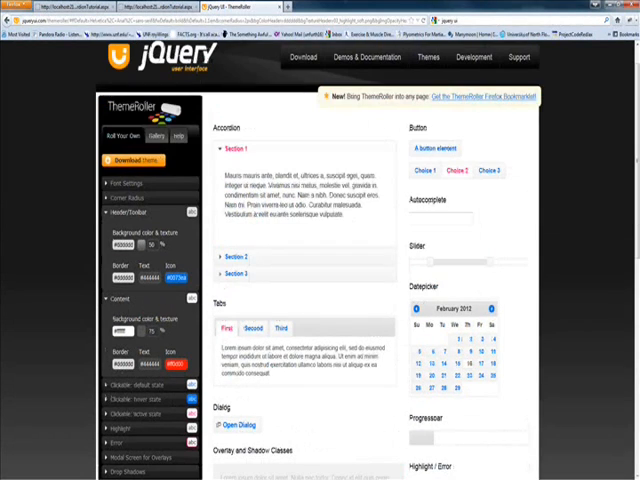
pyautogui.scroll(-3)
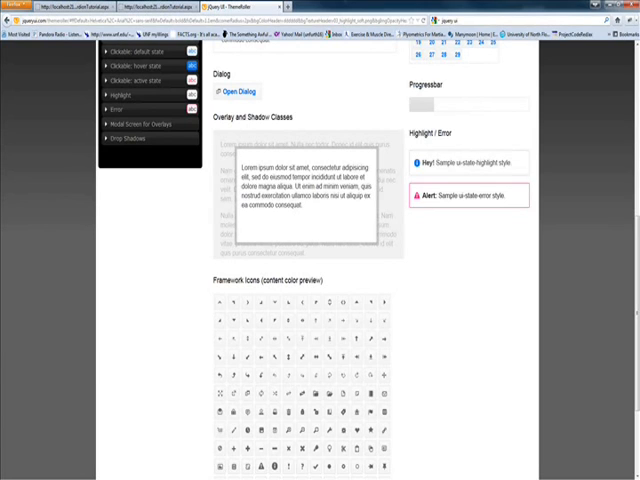
pyautogui.scroll(3)
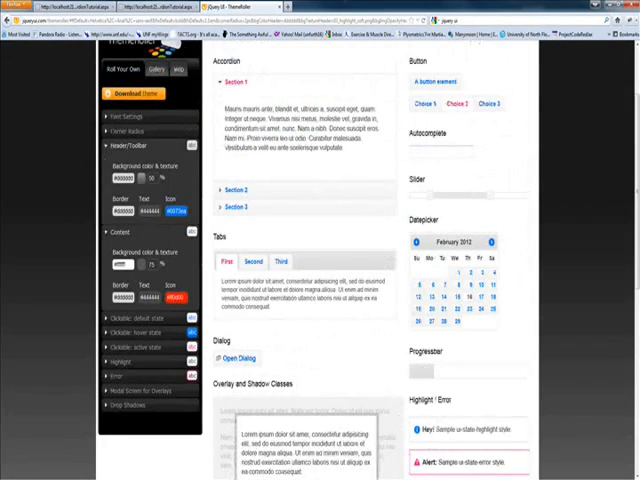